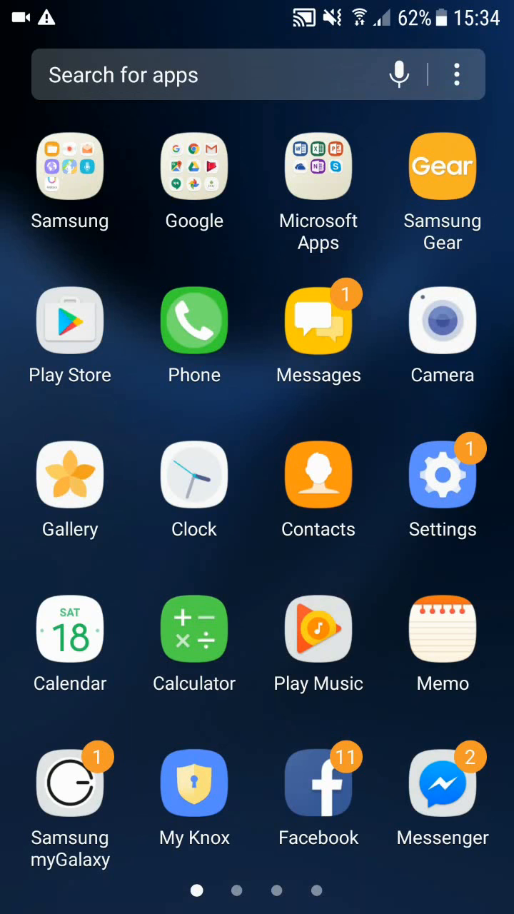
- Open Settings and reach the Software info page showing Android 7.0 build details
{"action": "left_click", "coordinate": [442, 475]}
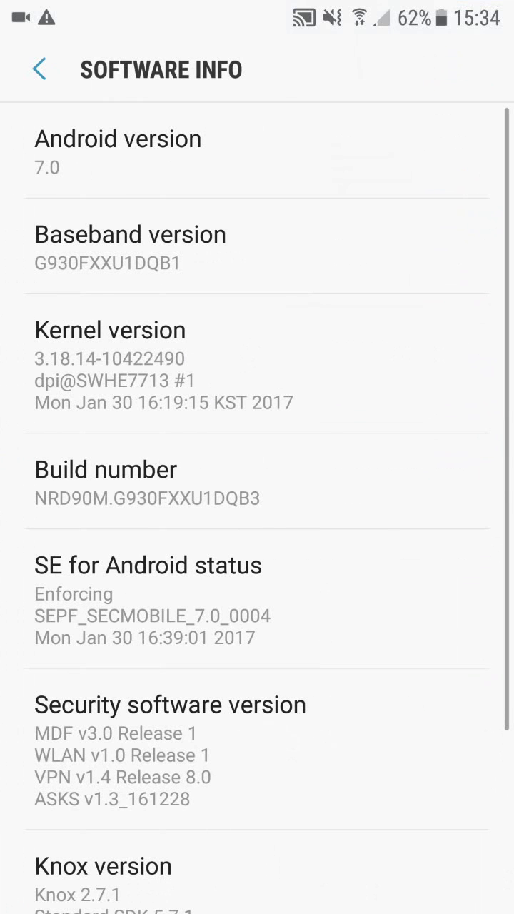
{"action": "left_click", "coordinate": [256, 482]}
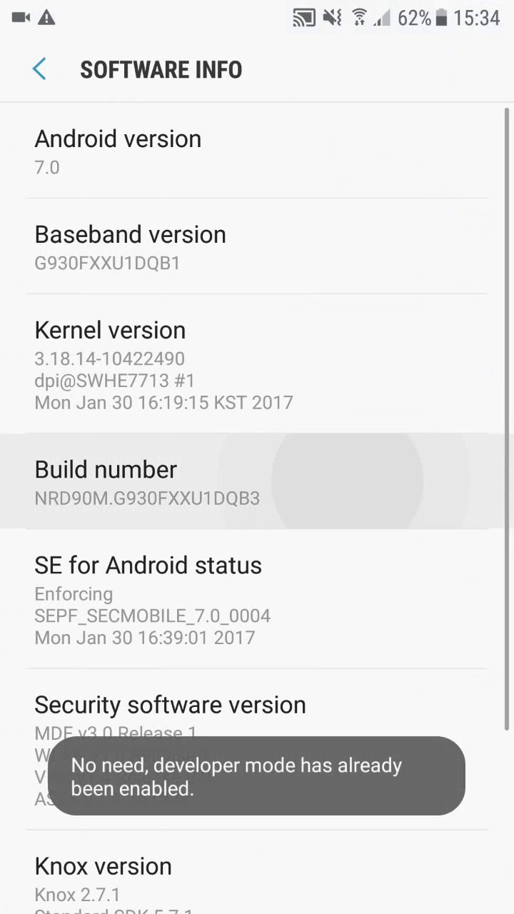
{"action": "left_click", "coordinate": [147, 483]}
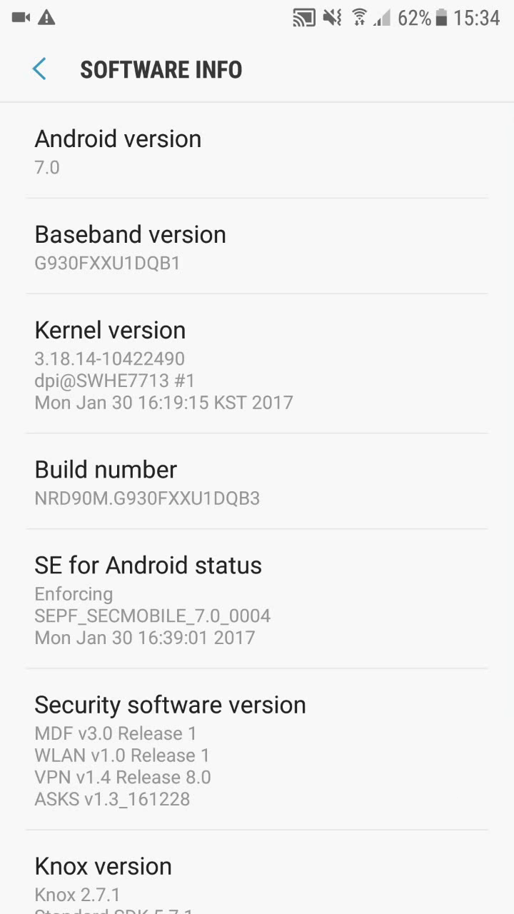
- Go back from About device and open the Developer options page
{"action": "left_click", "coordinate": [41, 70]}
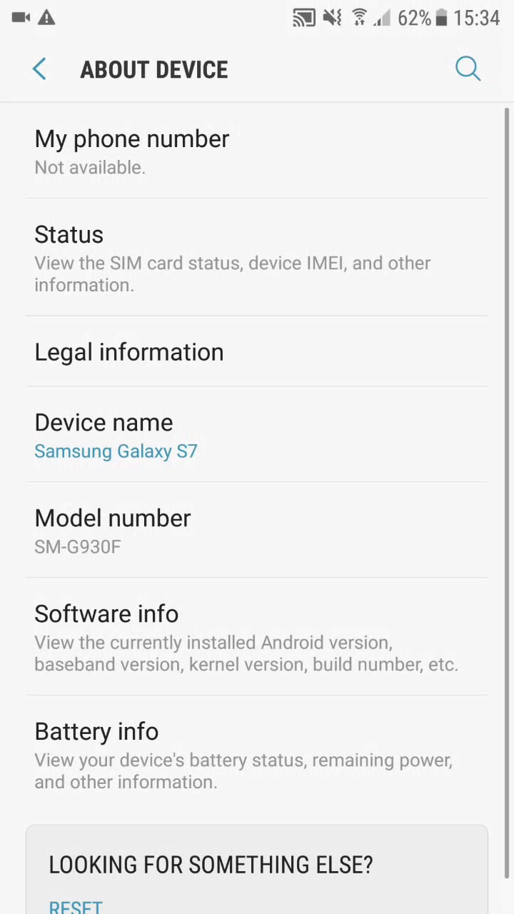
{"action": "left_click", "coordinate": [40, 69]}
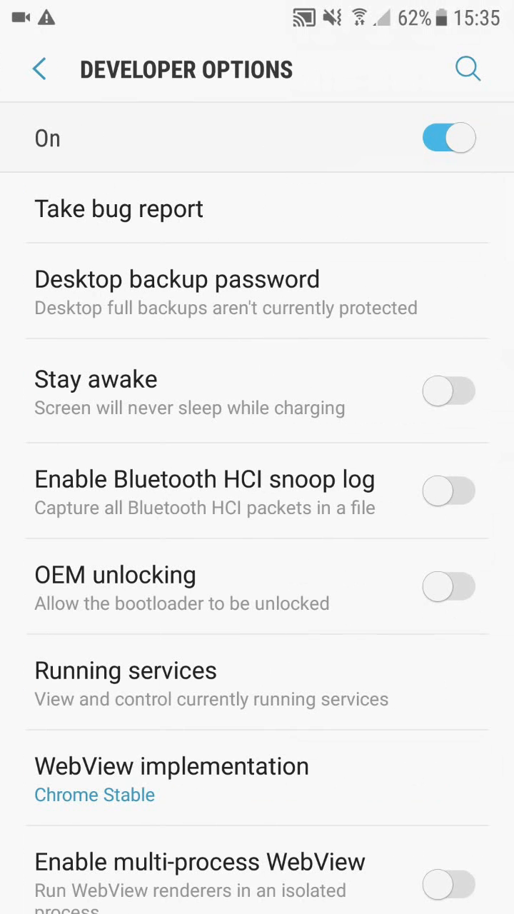
- Switch Developer options off and scroll through the greyed-out settings list
{"action": "left_click", "coordinate": [449, 138]}
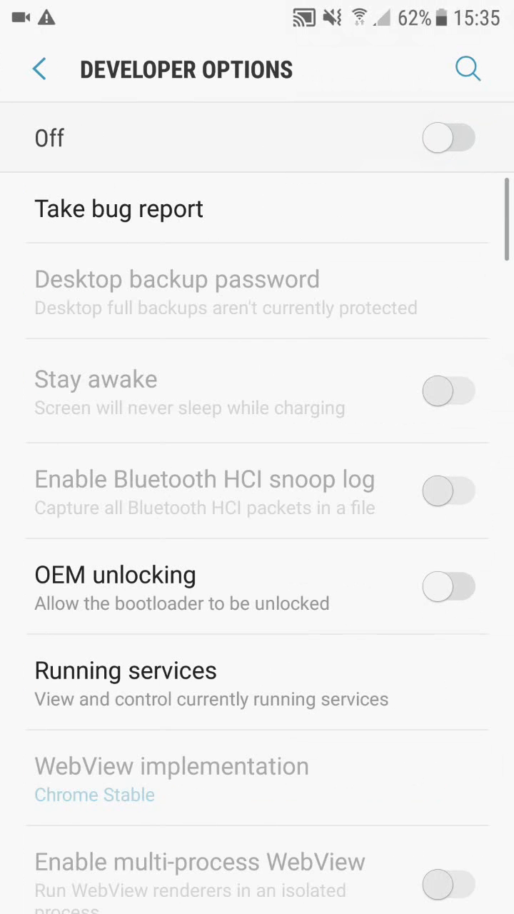
{"action": "scroll", "scroll_direction": "down", "scroll_amount": 3}
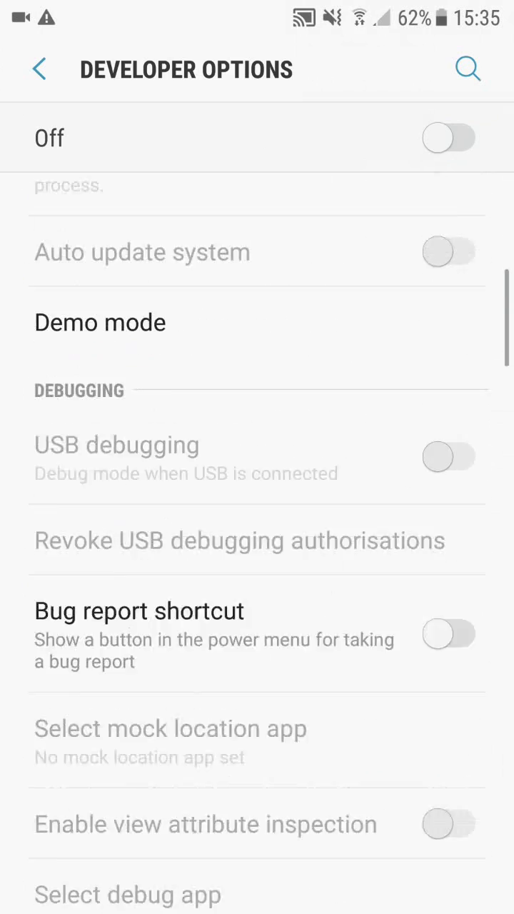
{"action": "scroll", "scroll_direction": "down", "scroll_amount": 3}
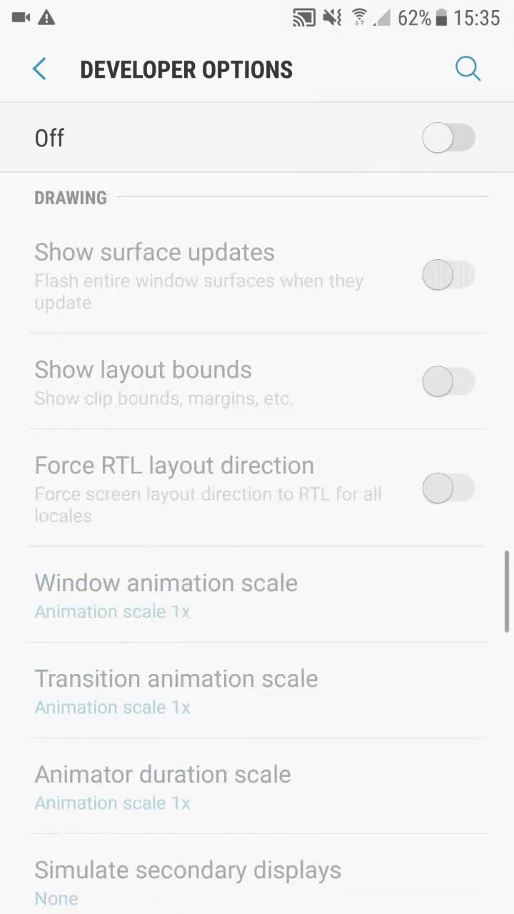
{"action": "scroll", "scroll_direction": "down", "scroll_amount": 3}
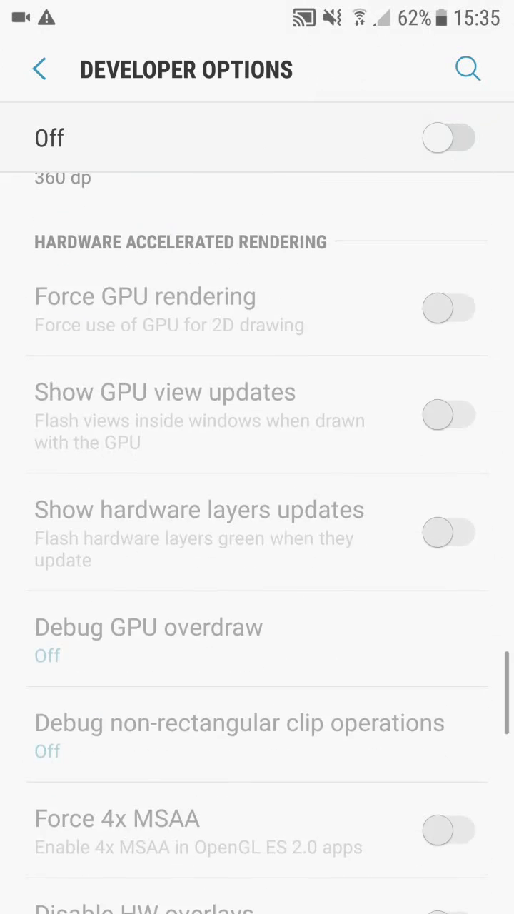
{"action": "scroll", "scroll_direction": "up", "scroll_amount": 3}
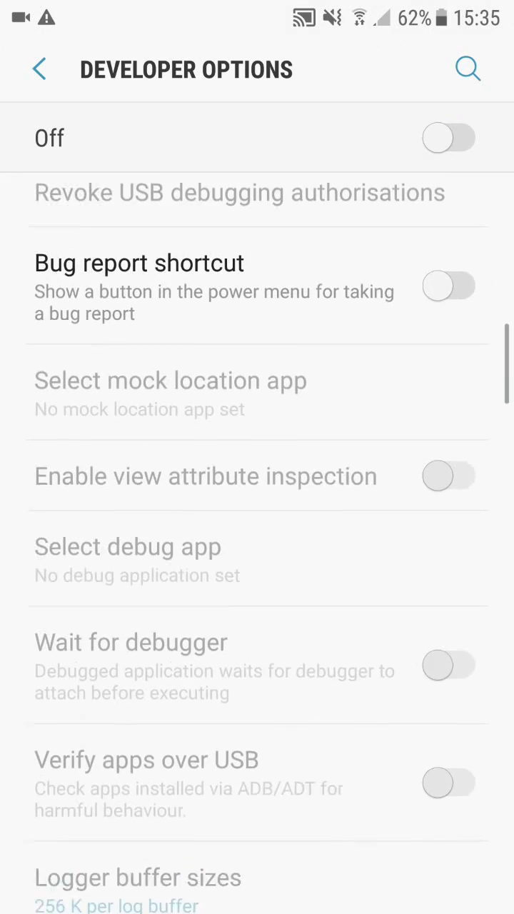